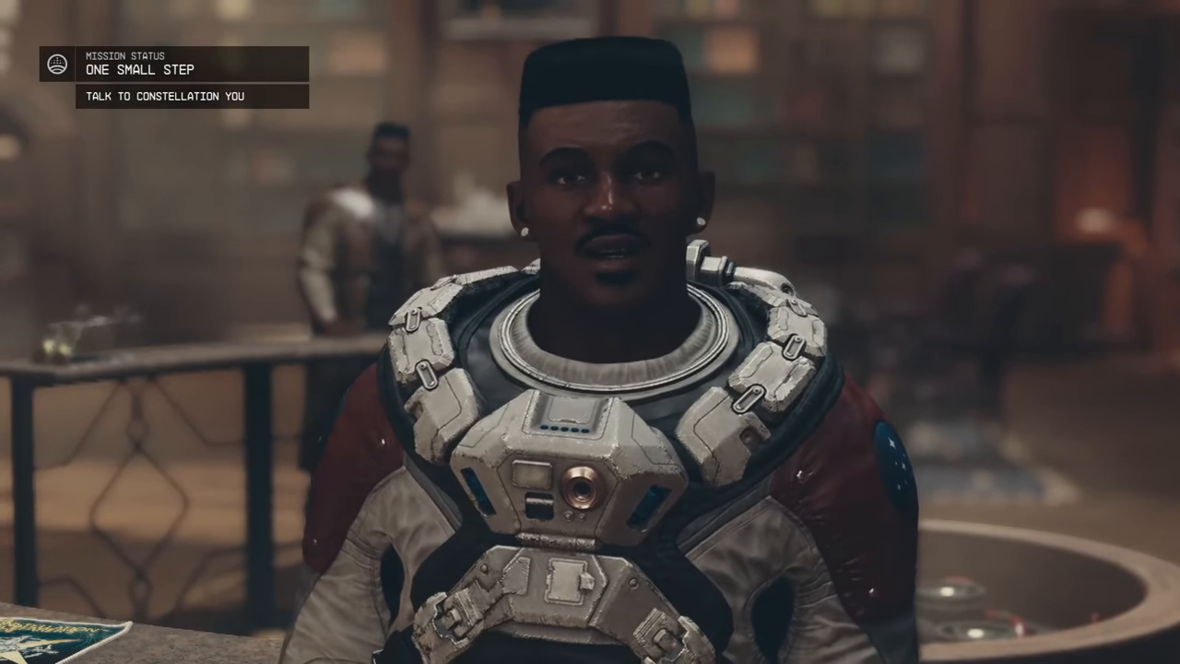
Pause the conversation with Escape to bring up Starfield's pause menu
key(Escape)
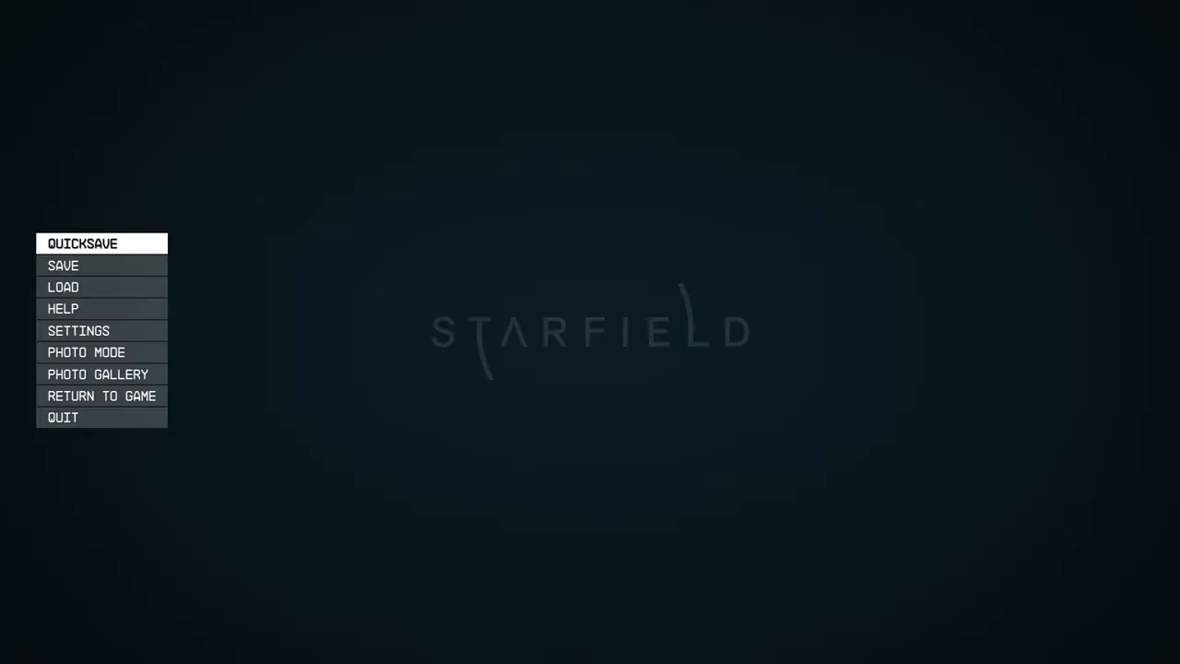
Select LOAD in the pause menu to list the seven saved games
click(63, 287)
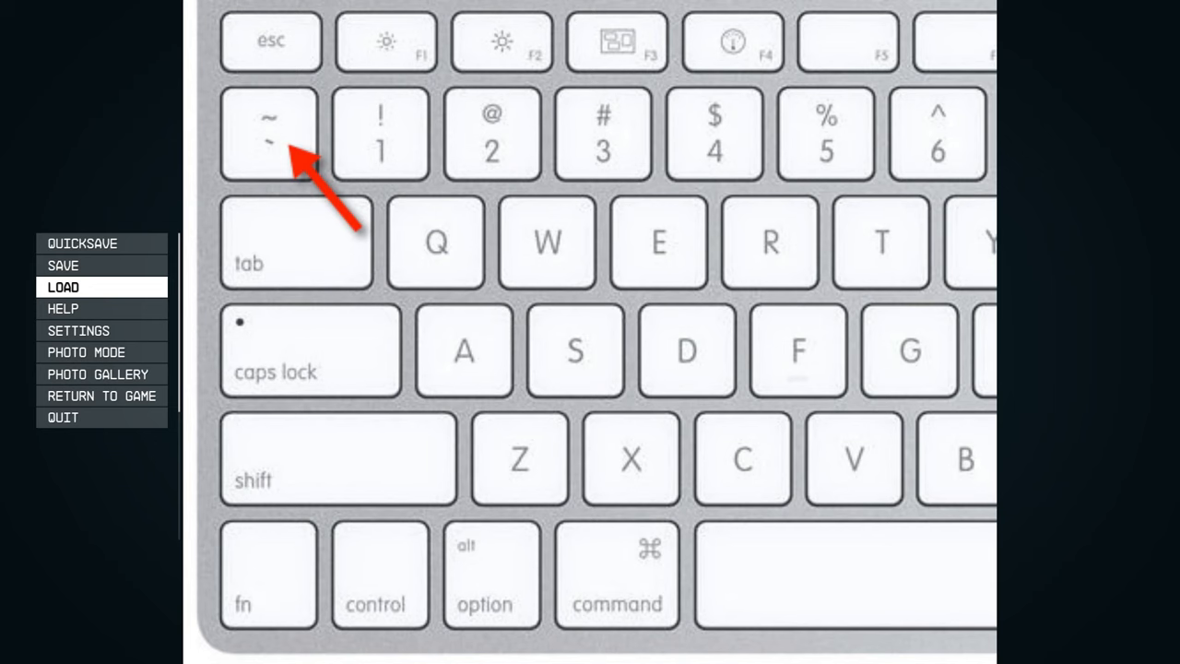
click(65, 287)
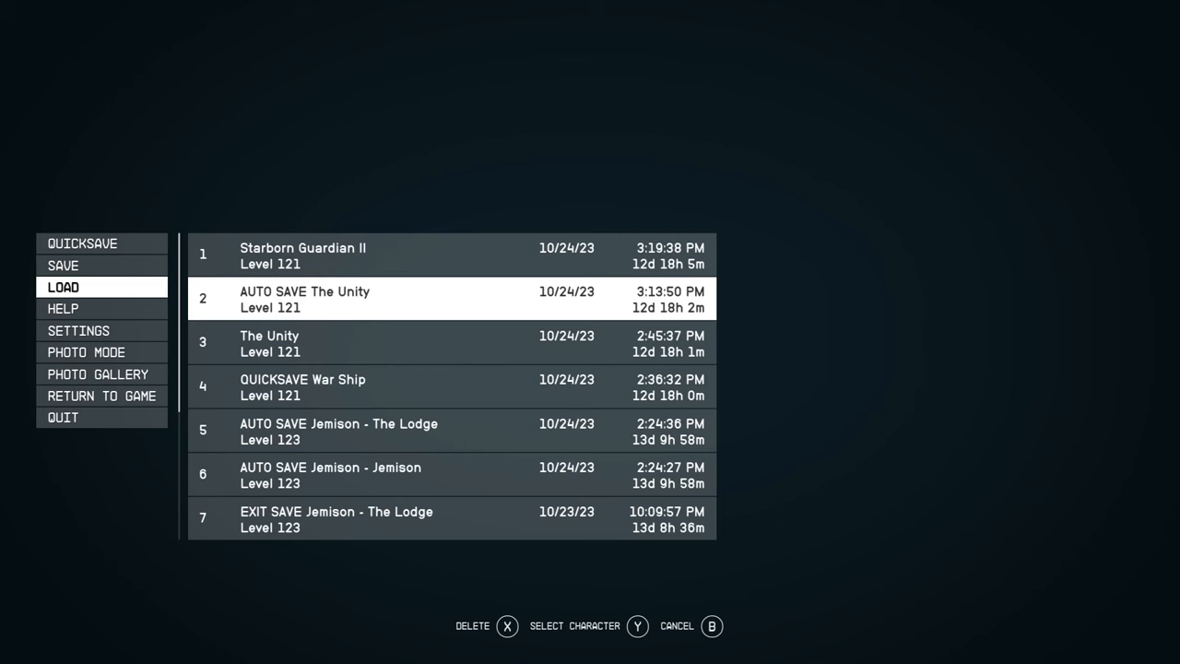